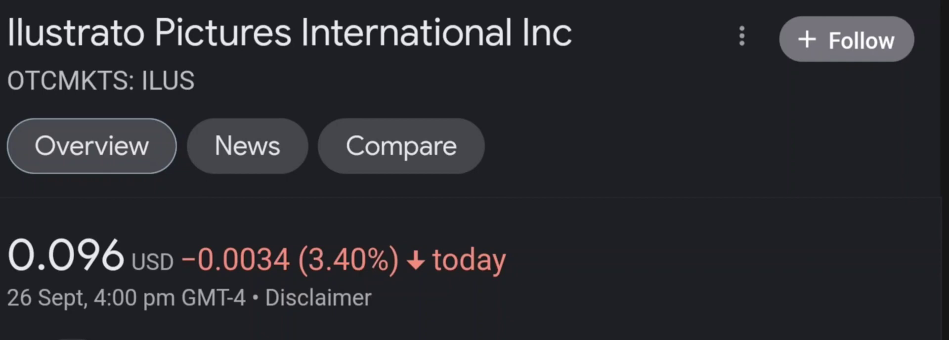
Switch the ILUS Google Finance chart to the 5D range, showing a 19.65% drop.
scroll("down", 3)
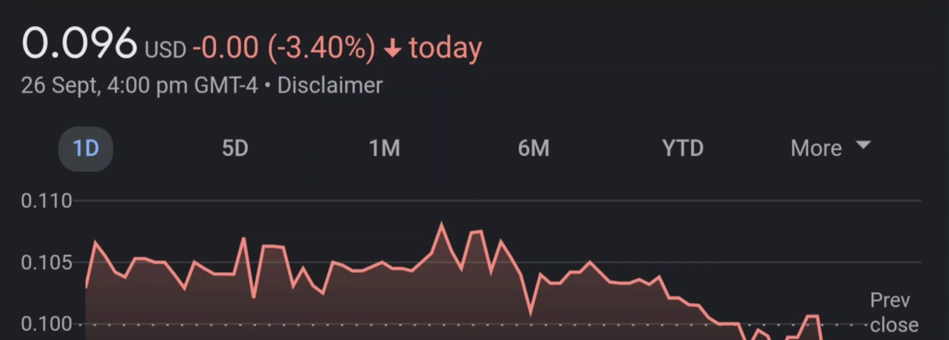
left_click(240, 150)
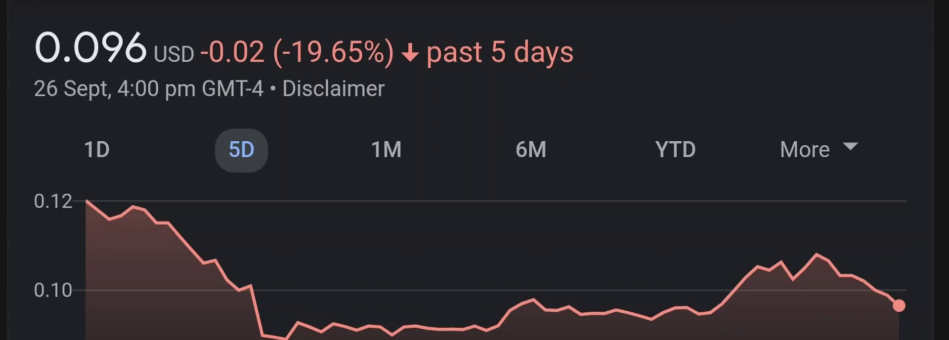
left_click(385, 150)
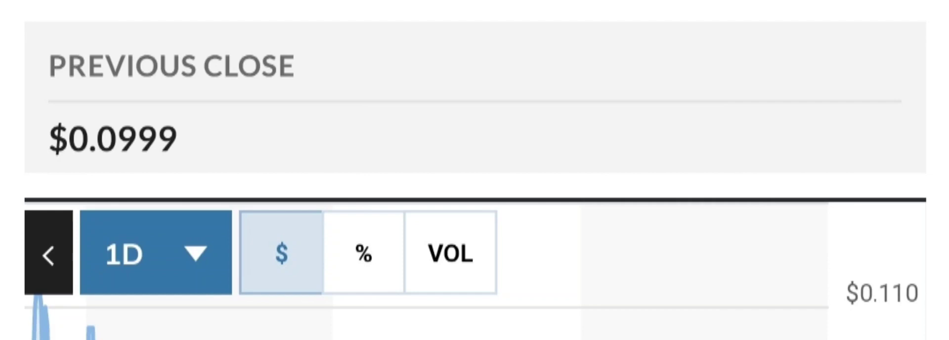
Set the MarketWatch chart range to 1M, then to 3M.
left_click(155, 254)
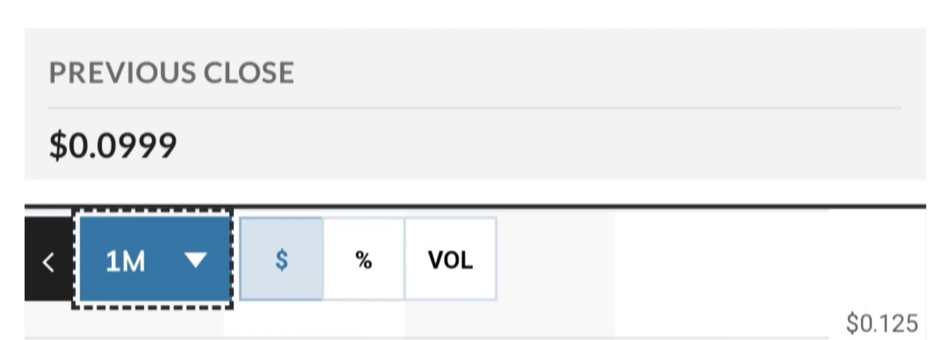
left_click(152, 260)
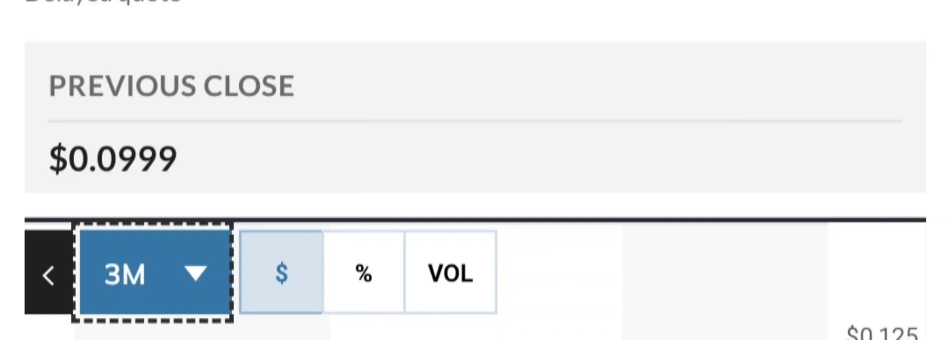
Choose another range from the MarketWatch chart range dropdown.
left_click(151, 272)
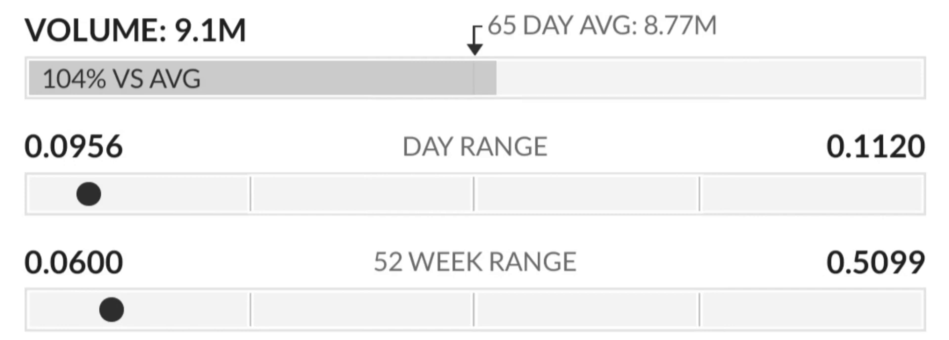
Scroll through MarketWatch's Key Data section, including P/E 38.60 and EPS.
scroll("down", 3)
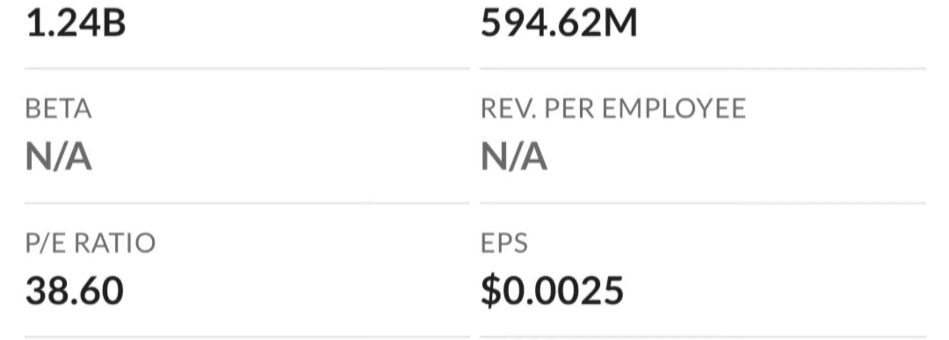
scroll("down", 3)
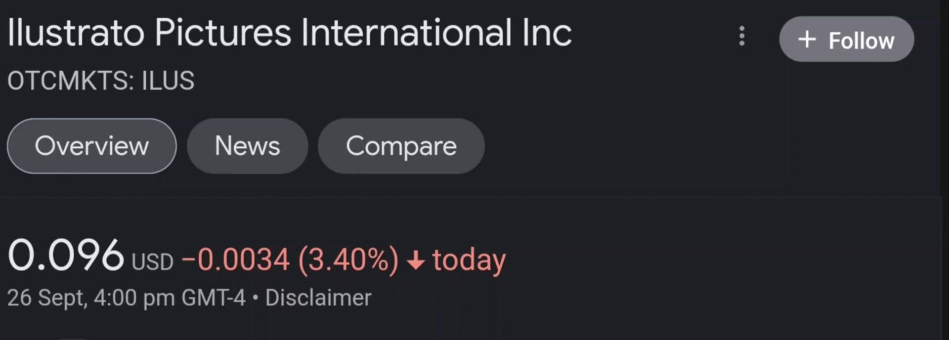
Switch the Ilustrato Pictures chart to 5D, showing a 19.65% drop to 0.096 USD.
scroll("down", 3)
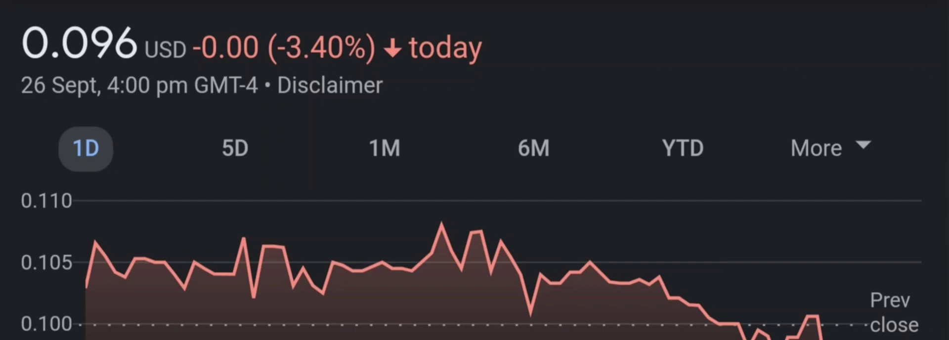
left_click(240, 149)
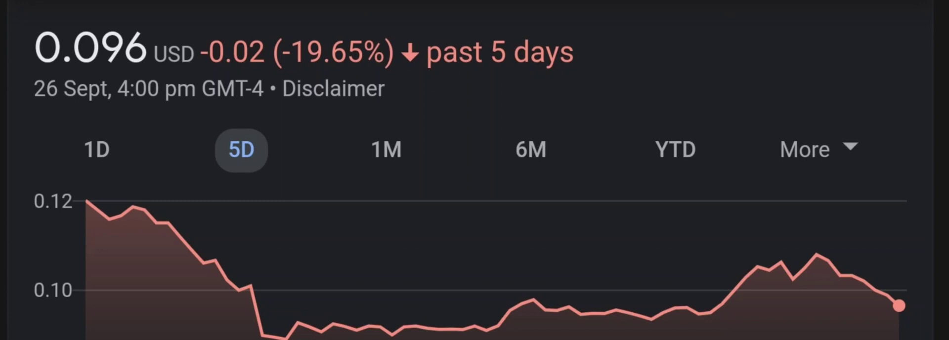
Switch the Ilustrato Pictures chart to the YTD range.
left_click(384, 150)
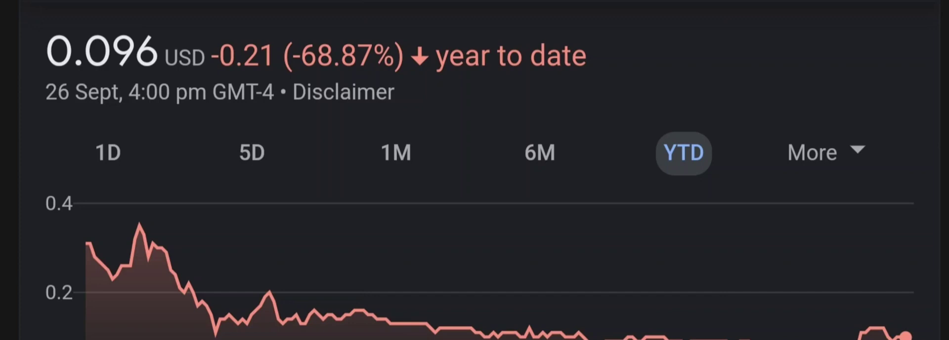
Go to the MarketWatch quote page showing the $0.0999 previous close.
left_click(812, 152)
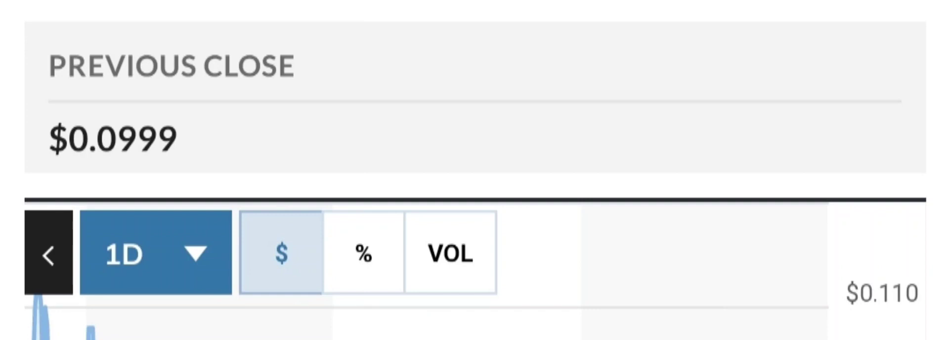
Set the MarketWatch chart range to 1M.
left_click(154, 253)
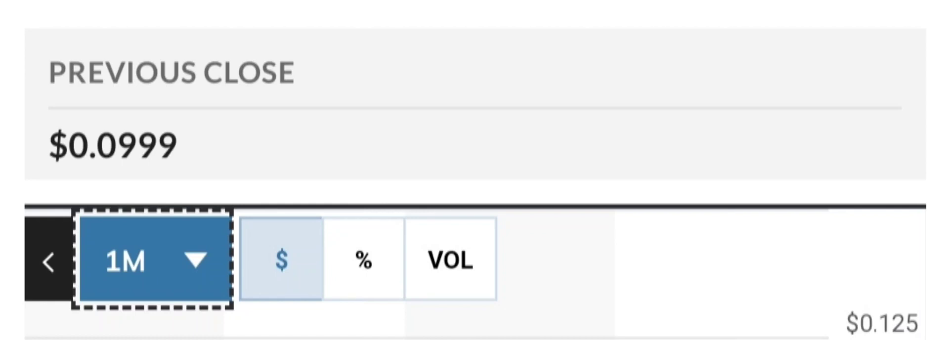
Set the MarketWatch chart range to 3M.
left_click(152, 262)
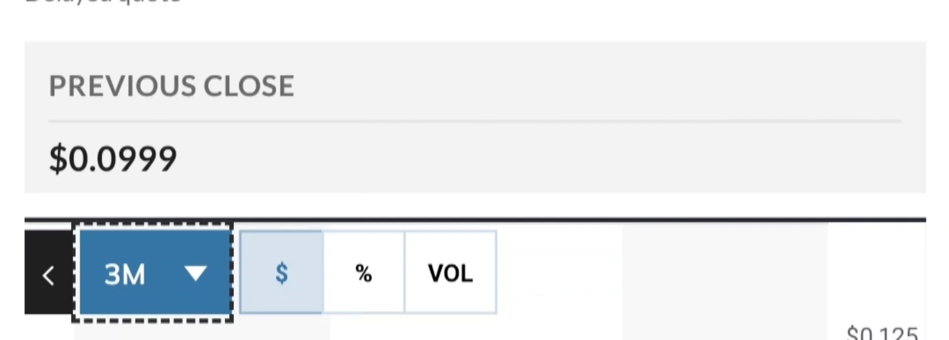
Choose another option from the MarketWatch chart range dropdown.
left_click(151, 273)
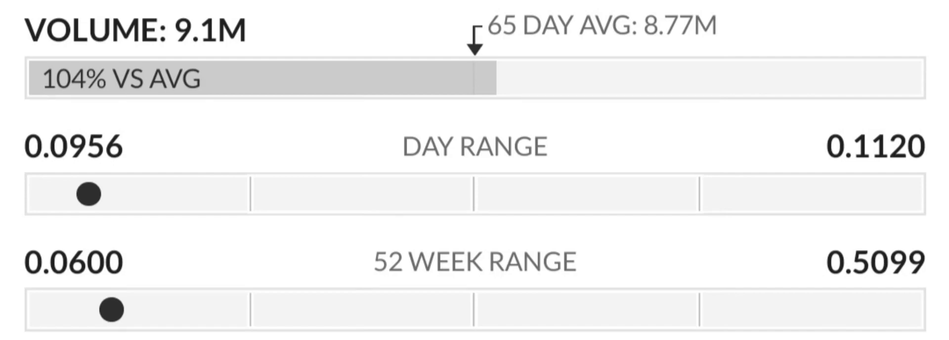
Scroll down past Key Data (P/E 38.60, EPS $0.0025) to the Performance table showing YTD -67.73%.
scroll("down", 3)
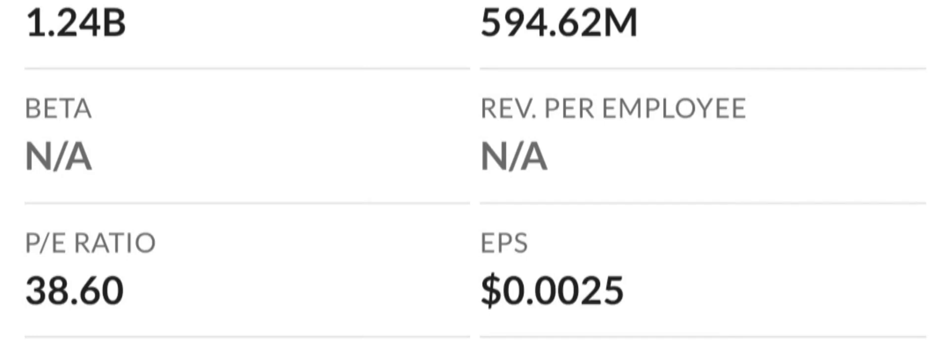
scroll("down", 3)
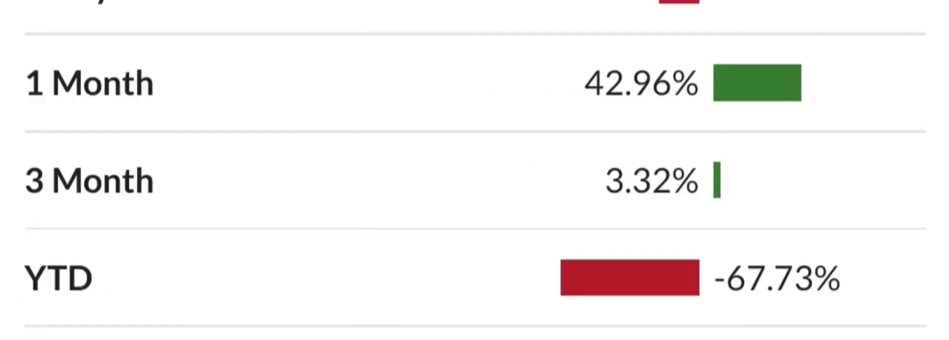